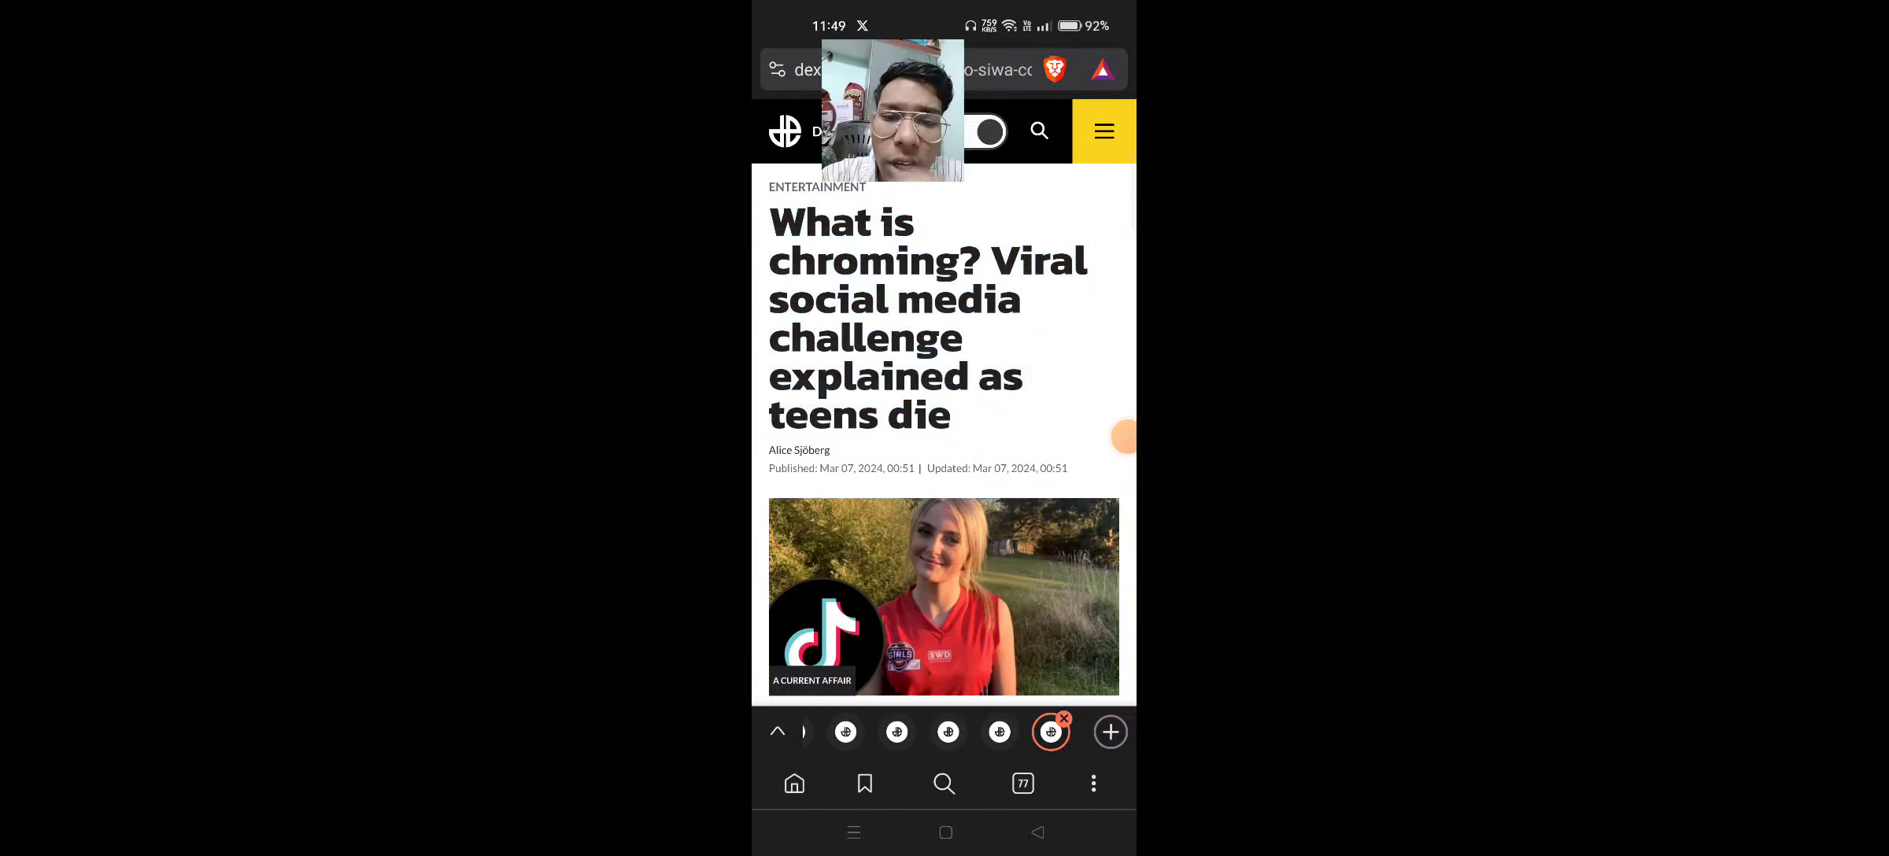
Step: Highlight the article's opening paragraphs through the sentence about Esra Haynes dying at a sleepover
{"action": "scroll", "scroll_direction": "down", "scroll_amount": 3}
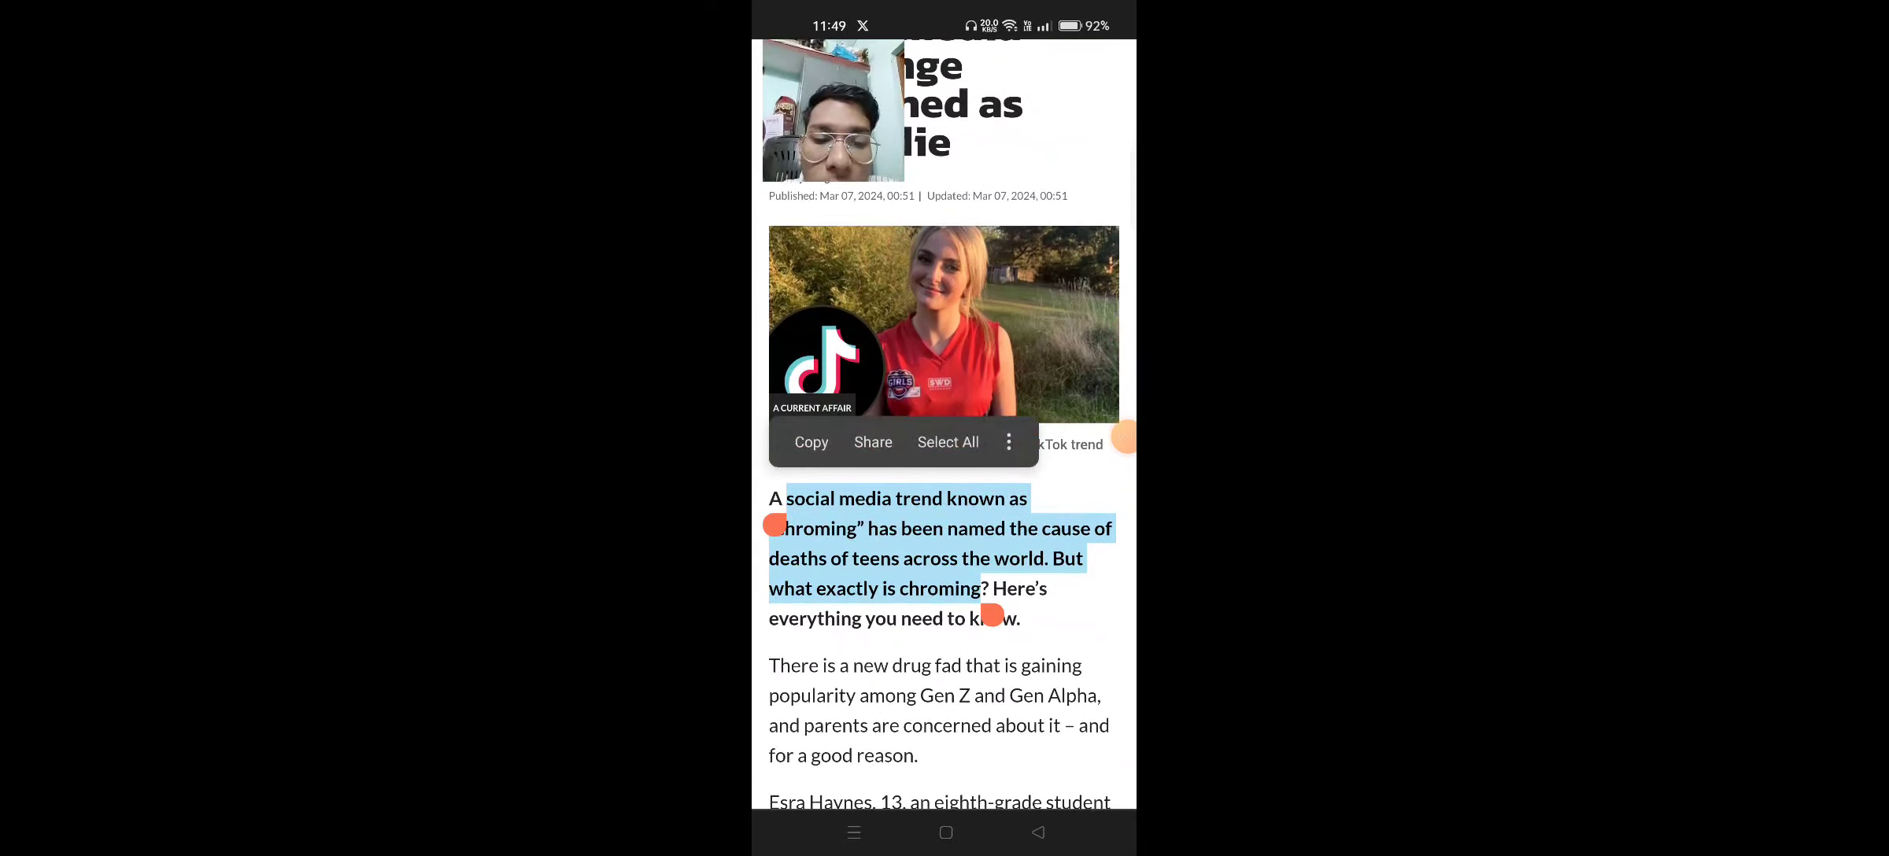
{"action": "left_click_drag", "start_coordinate": [989, 619], "coordinate": [1030, 644]}
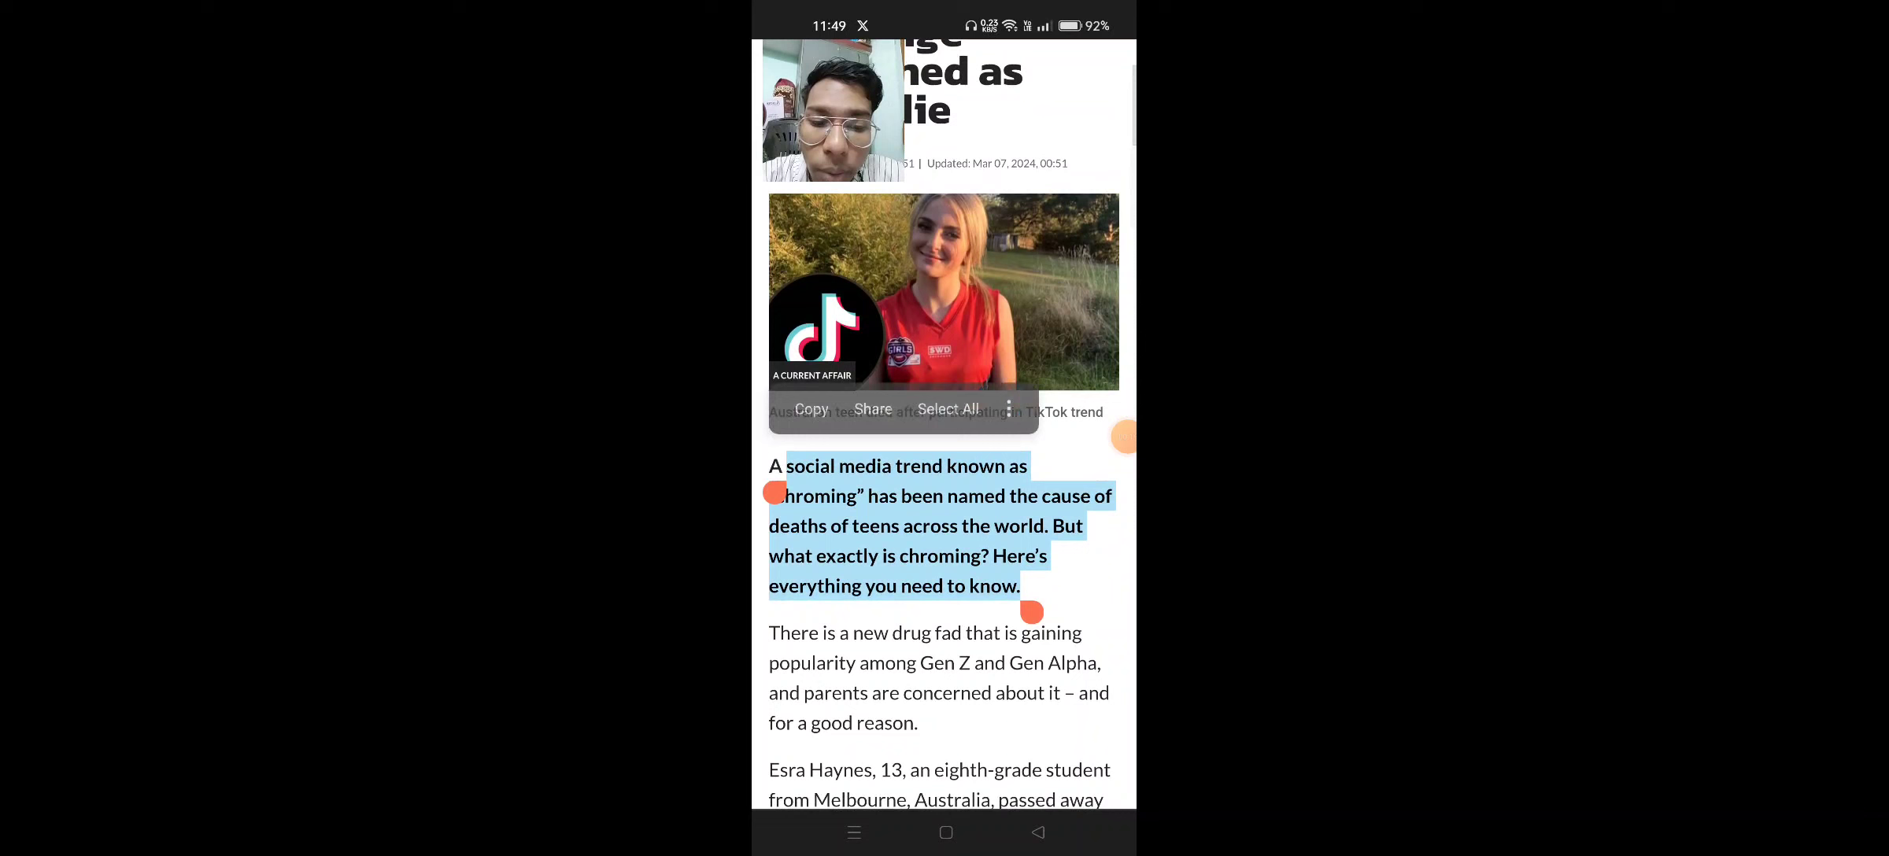
{"action": "left_click_drag", "start_coordinate": [1030, 613], "coordinate": [926, 751]}
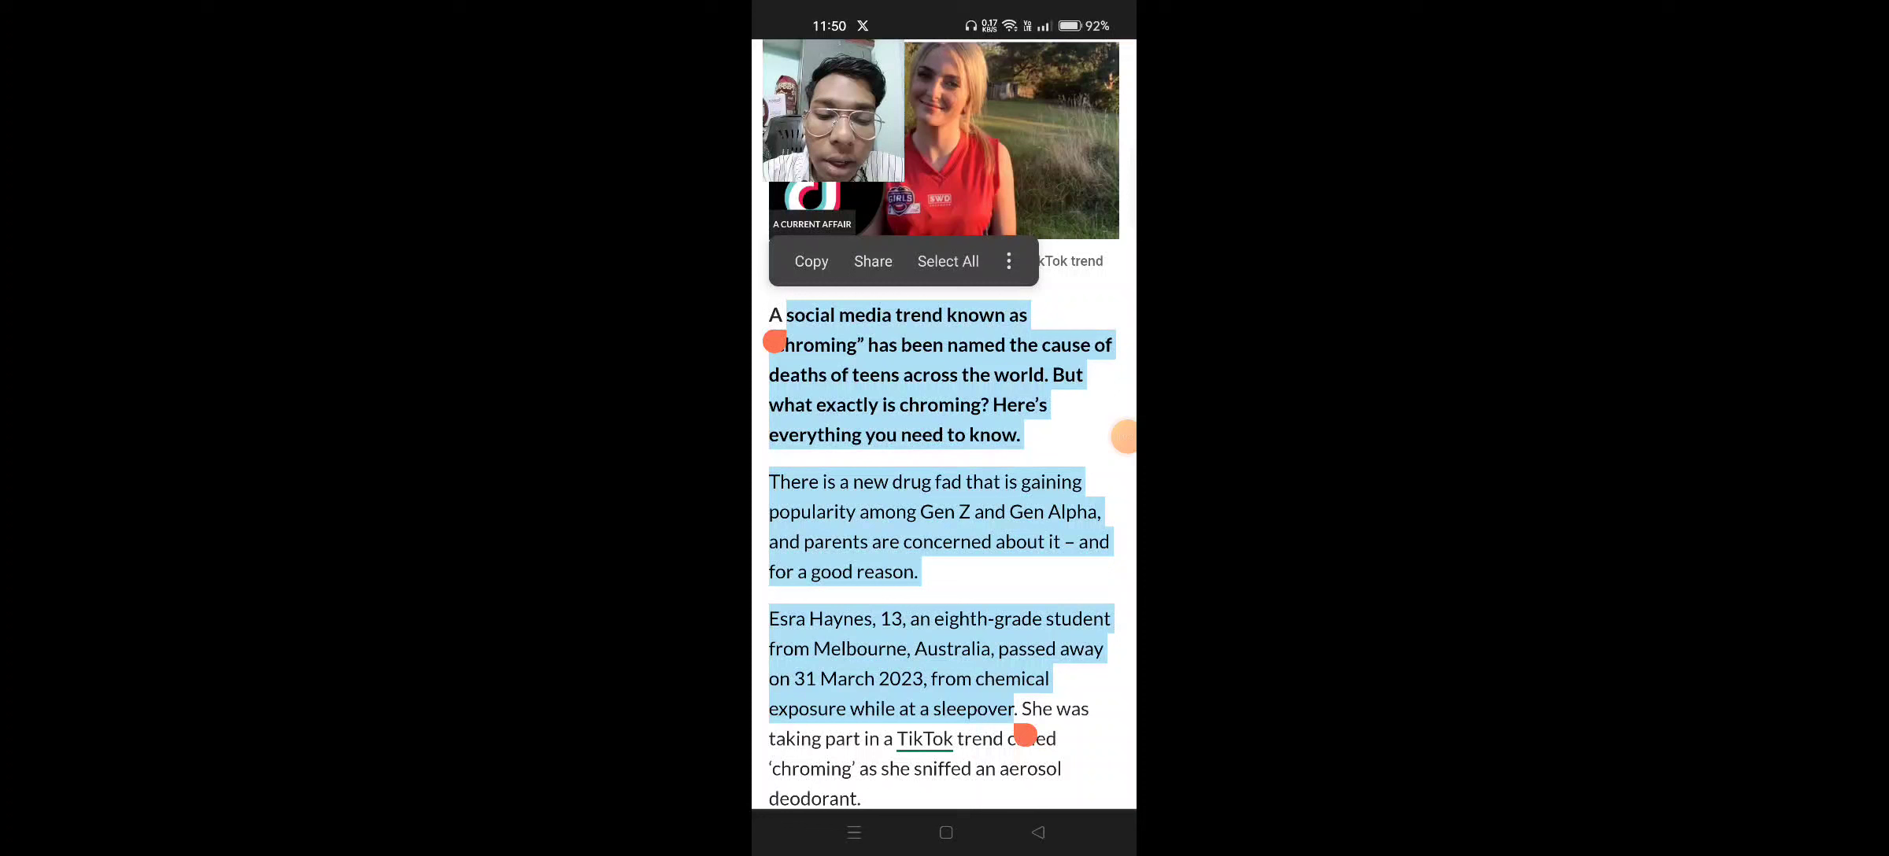
Step: Scroll past the parents' warning and the TikTok embed to the WhipTok 546.3 million views paragraph
{"action": "scroll", "scroll_direction": "down", "scroll_amount": 3}
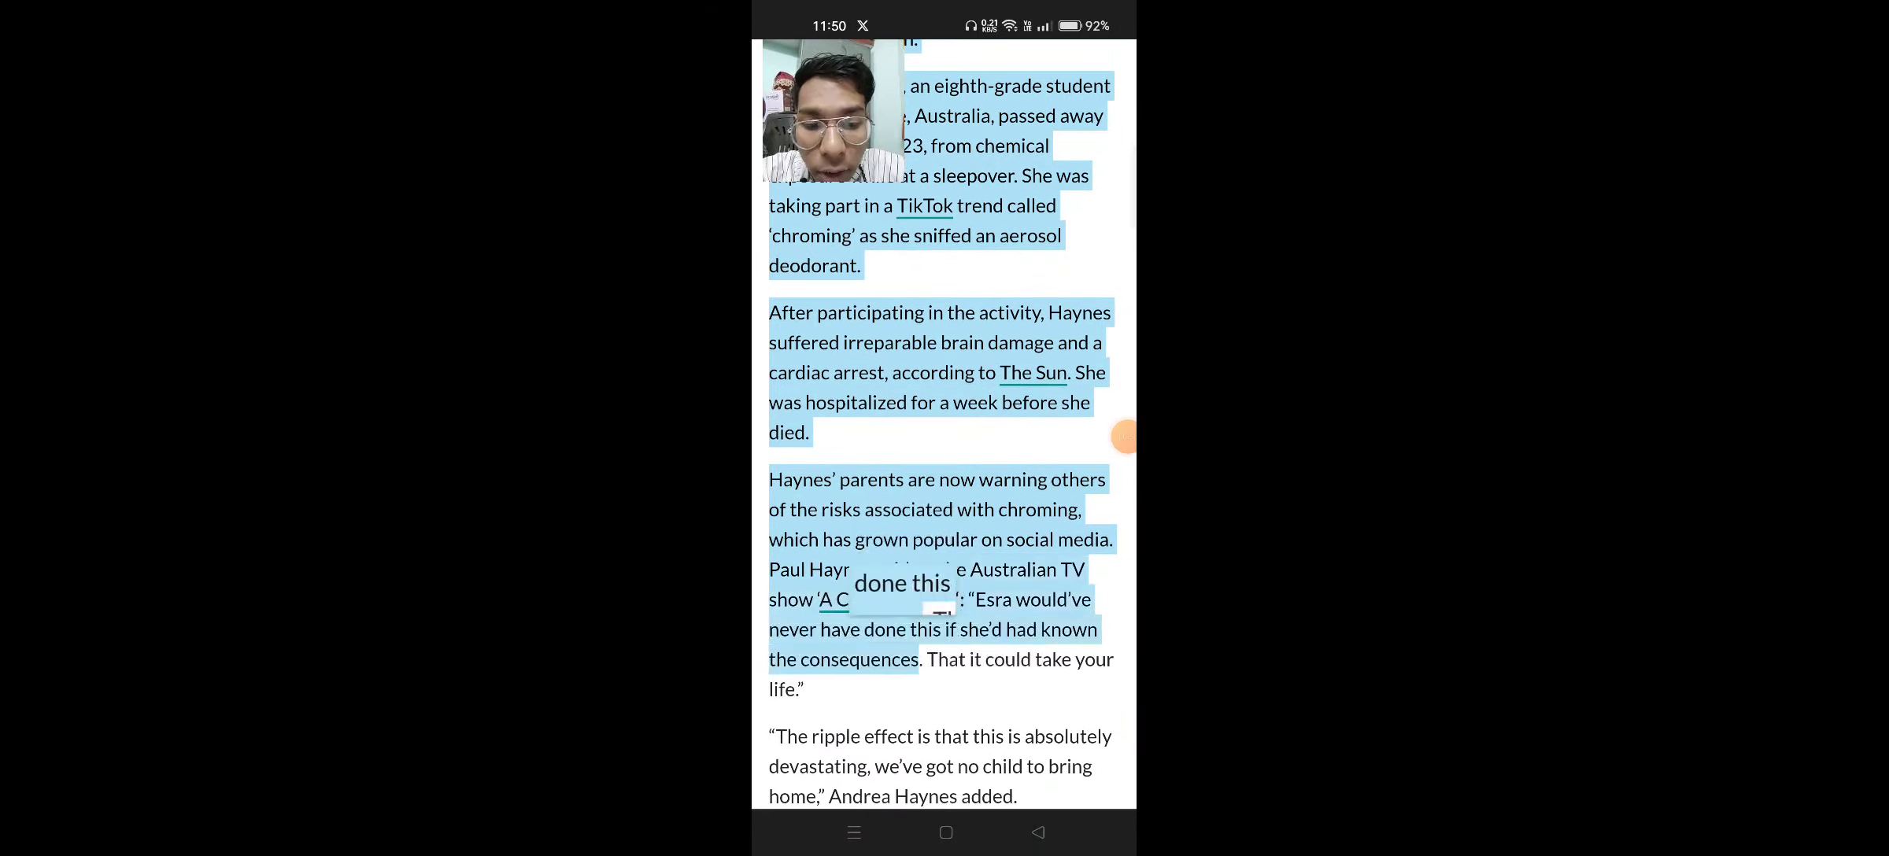
{"action": "scroll", "scroll_direction": "down", "scroll_amount": 3}
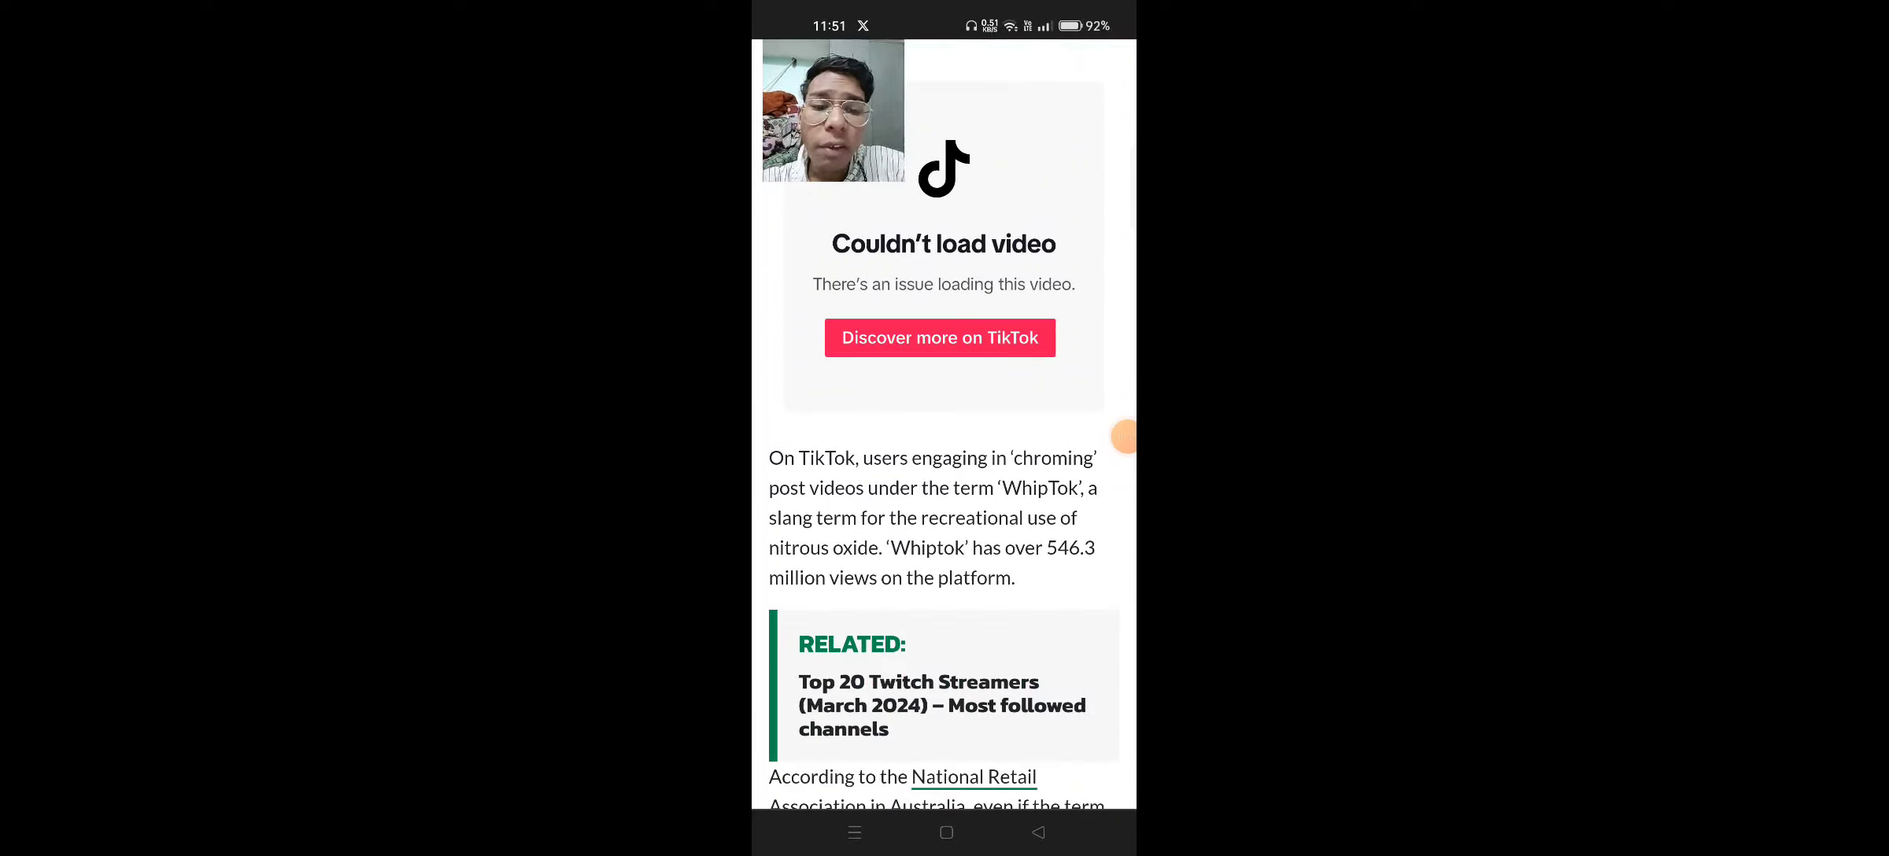
Step: Highlight TikTok's quoted statement and the next sentences on preventing dangerous trends from spreading
{"action": "scroll", "scroll_direction": "down", "scroll_amount": 3}
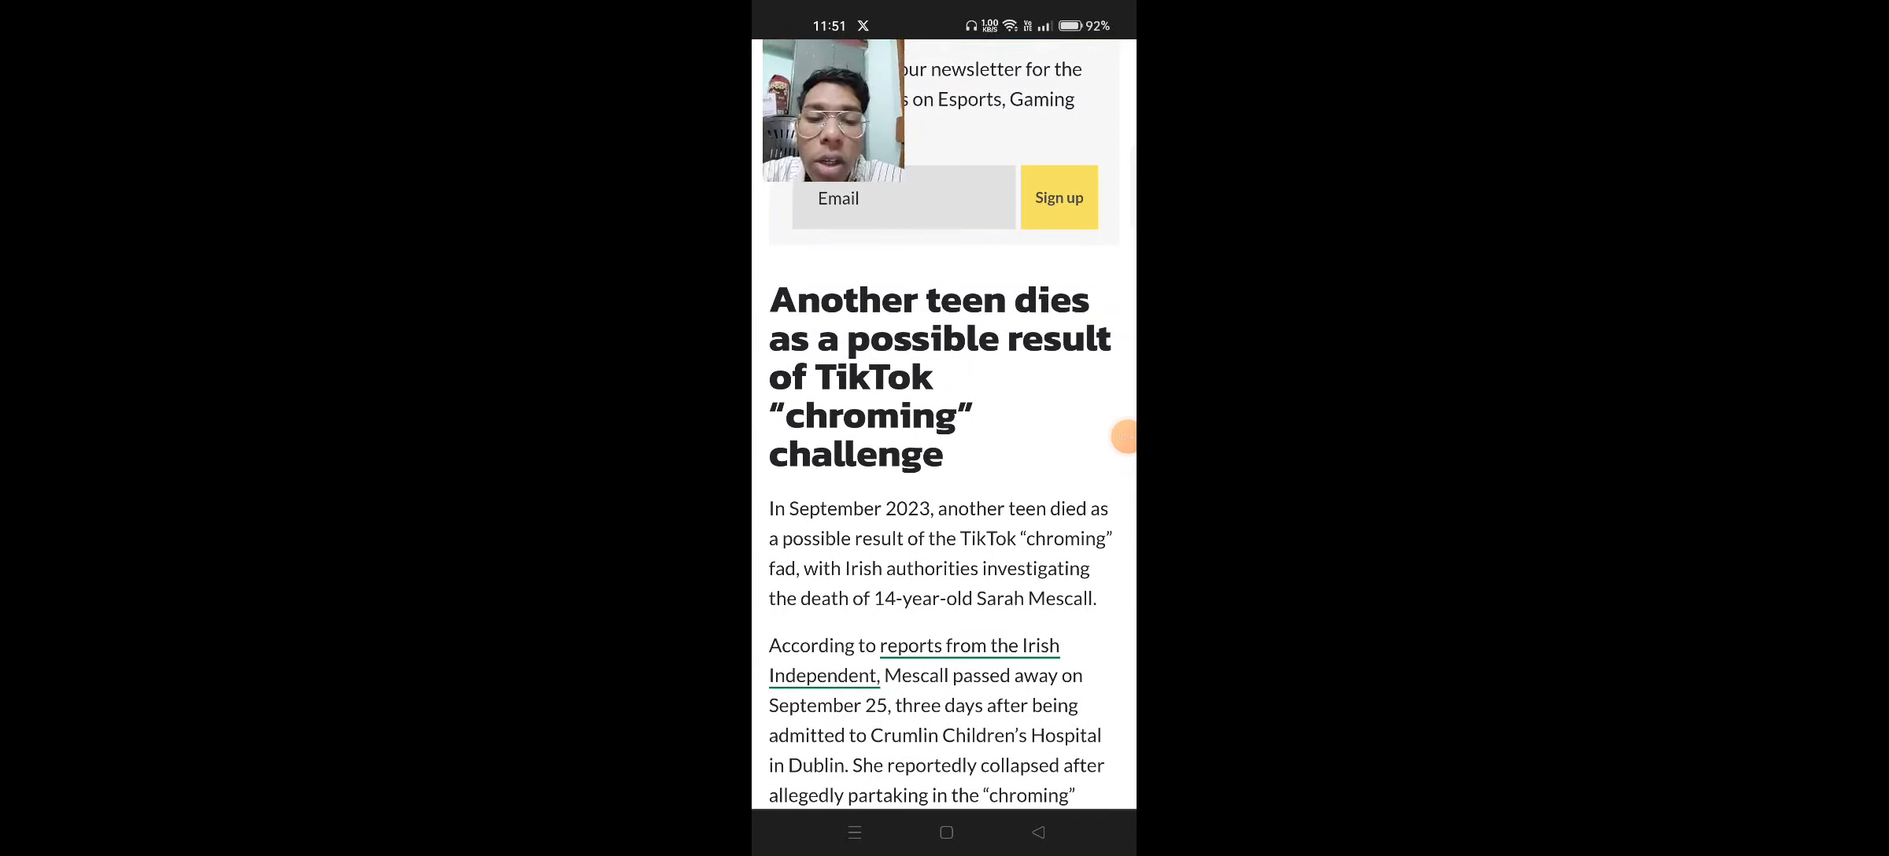
{"action": "scroll", "scroll_direction": "down", "scroll_amount": 3}
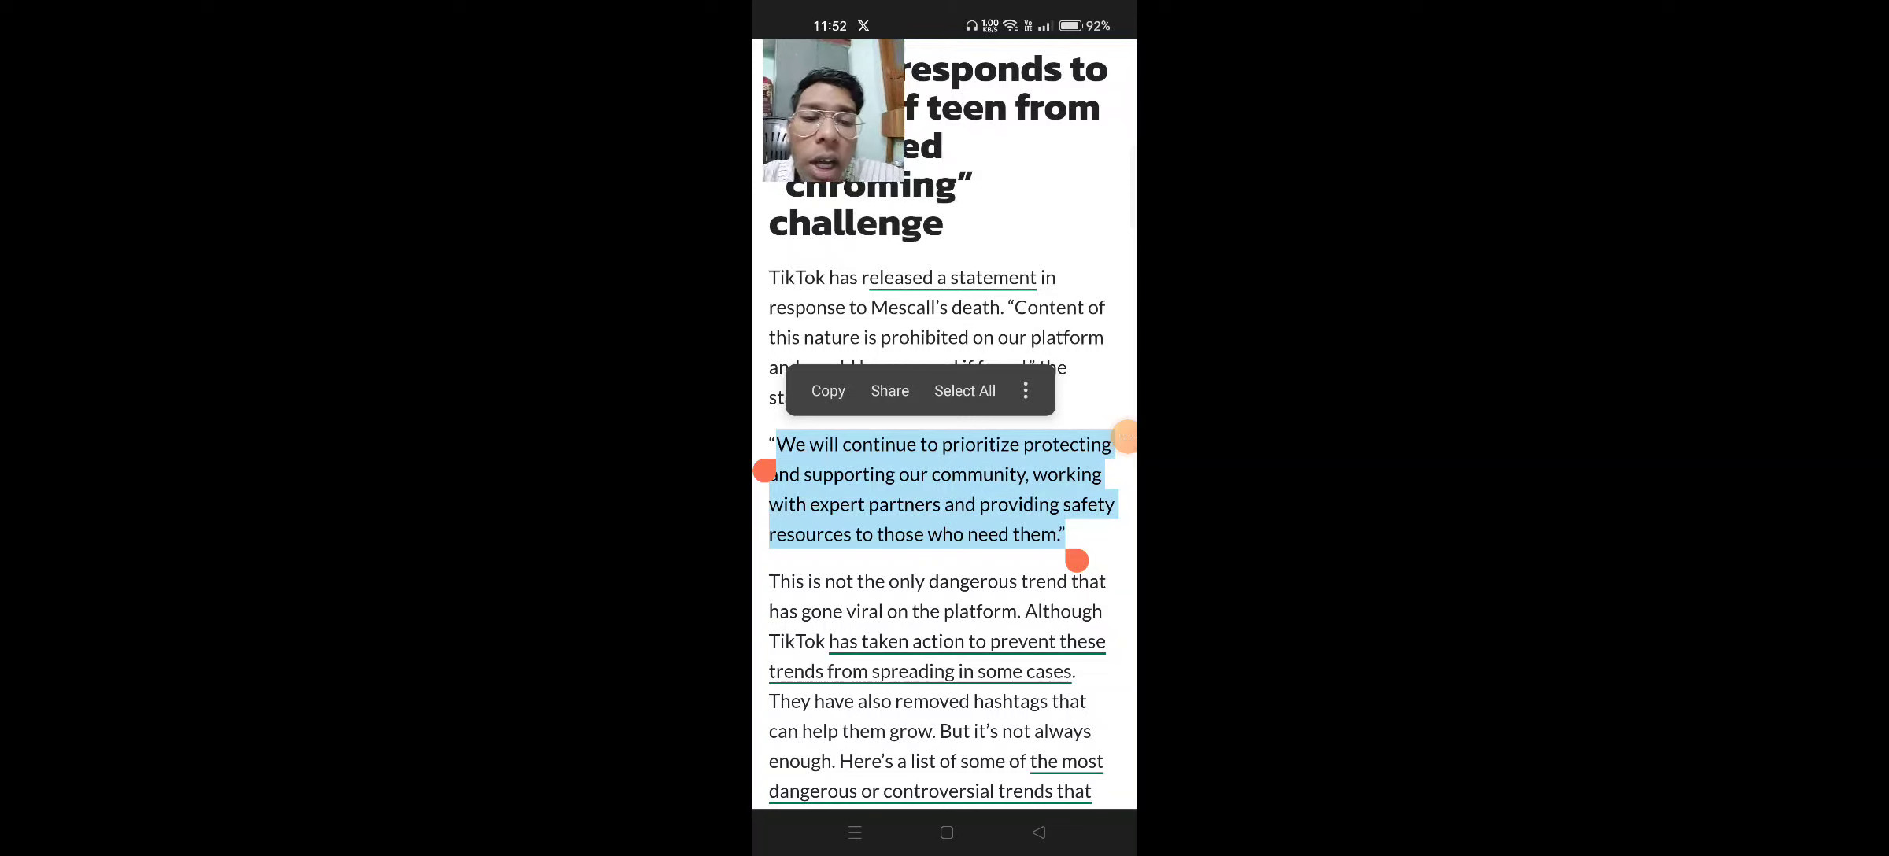
{"action": "scroll", "scroll_direction": "down", "scroll_amount": 3}
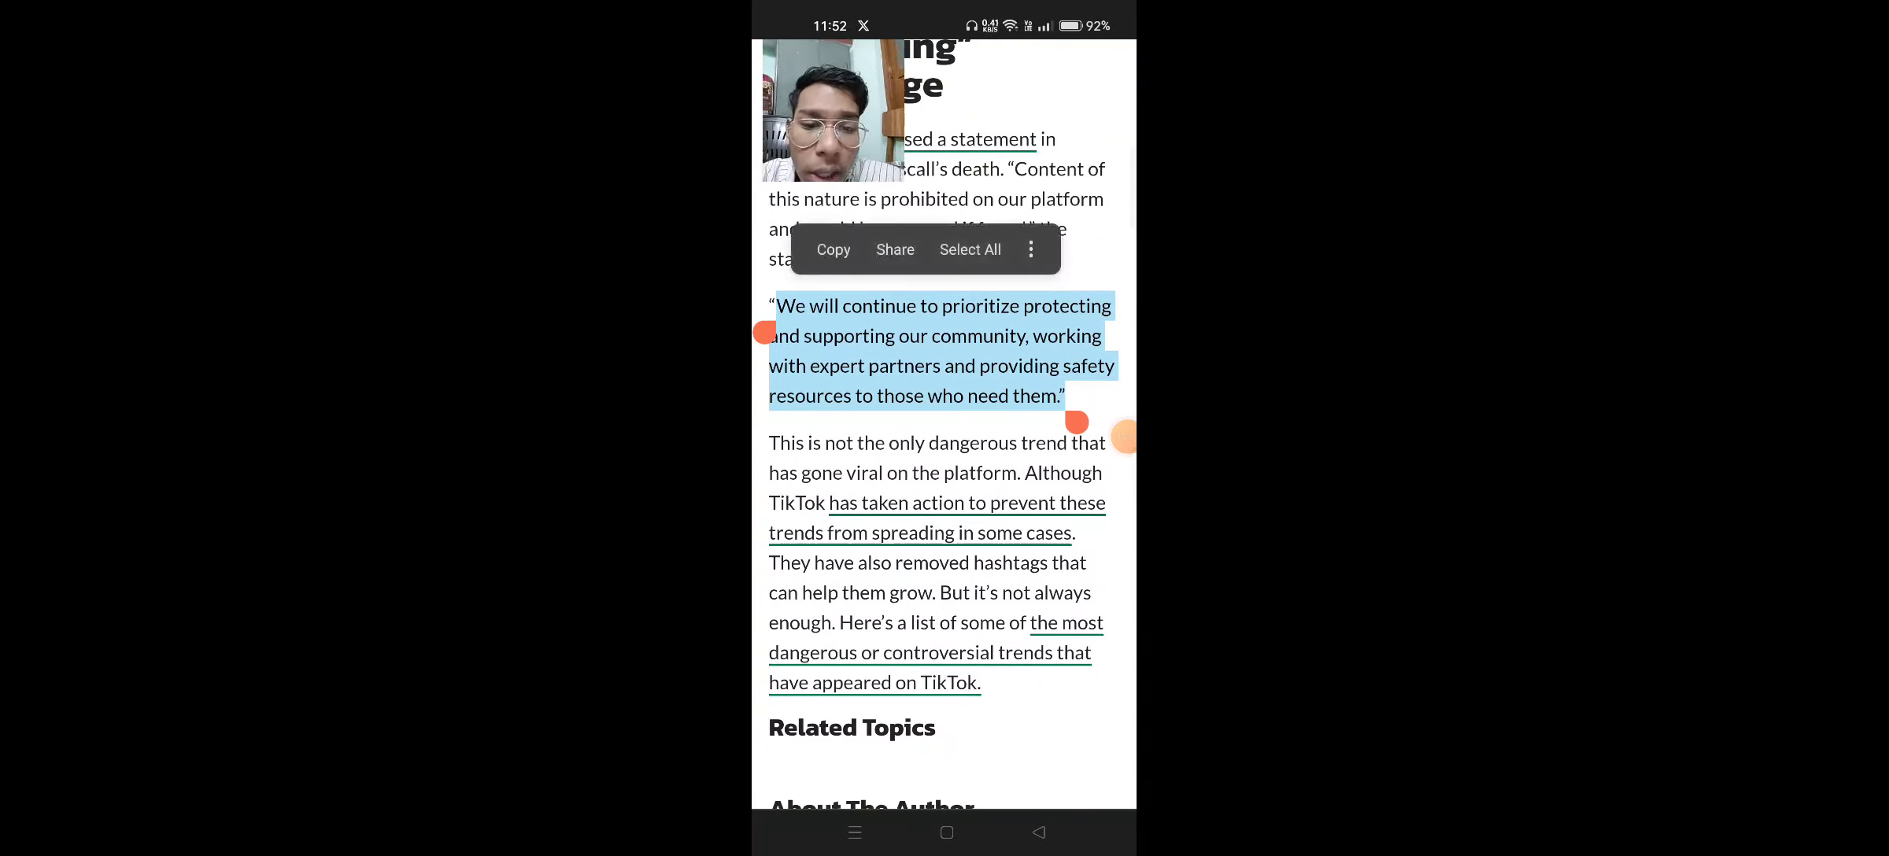
{"action": "left_click_drag", "start_coordinate": [1076, 422], "coordinate": [1085, 558]}
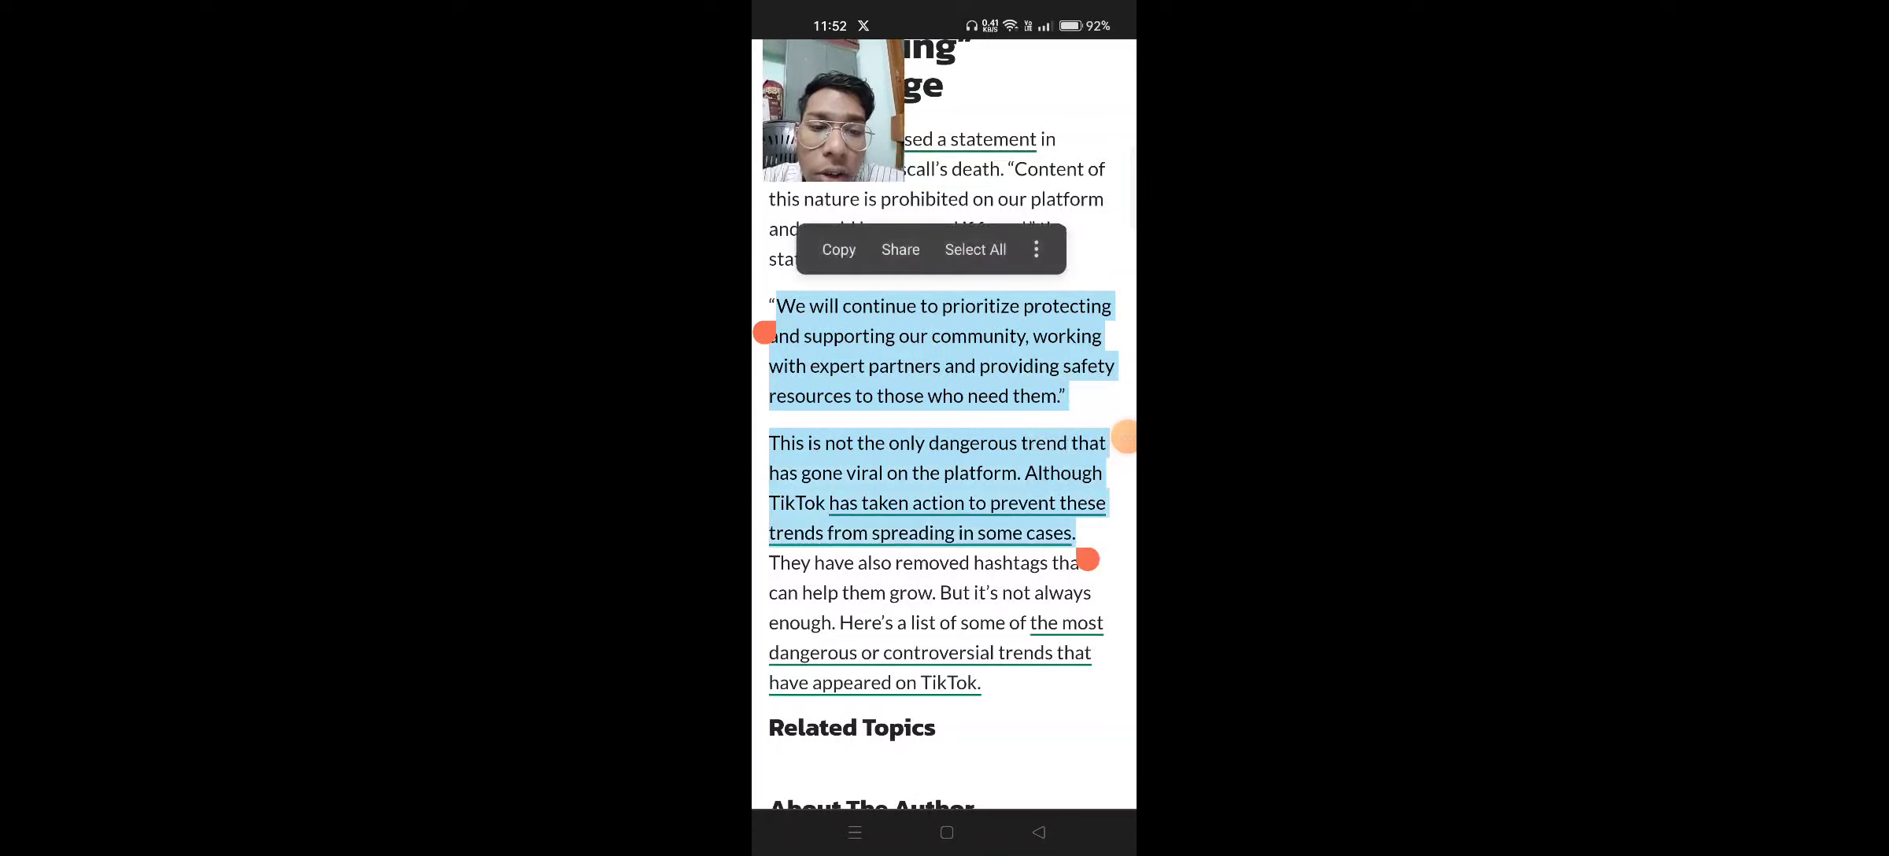